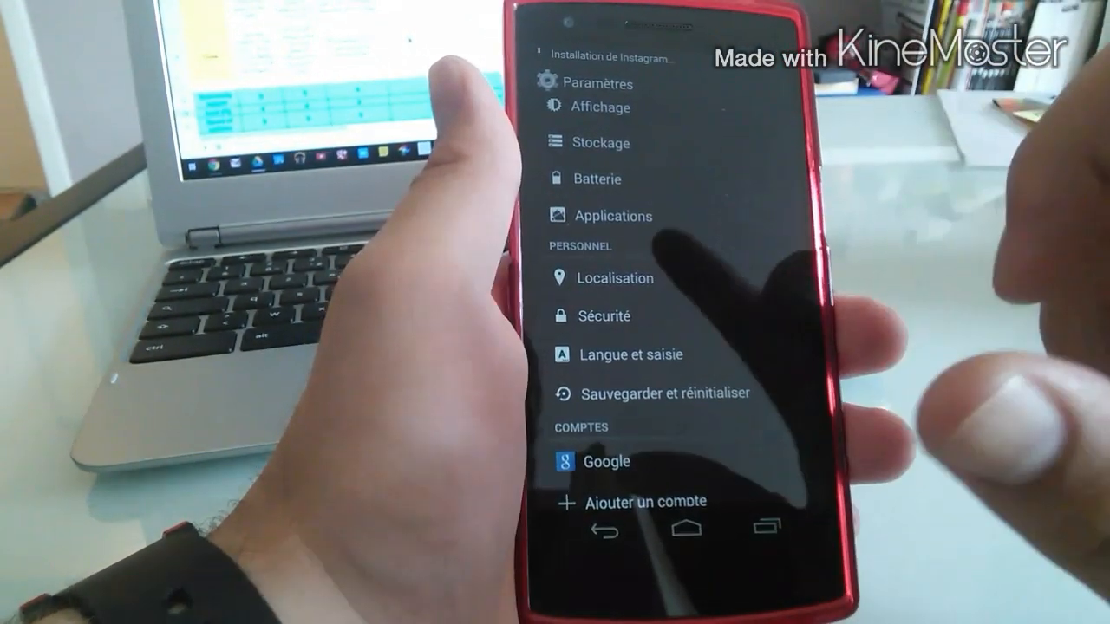
# Step: Open the Localisation page under Personnel to view recent location requests and services
pyautogui.click(615, 278)
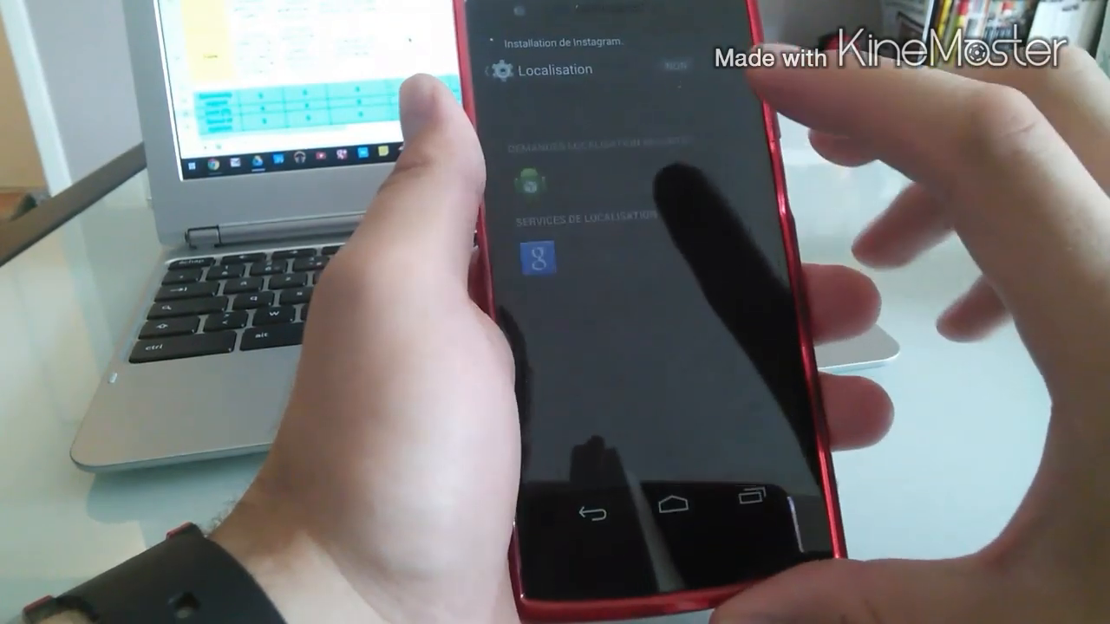